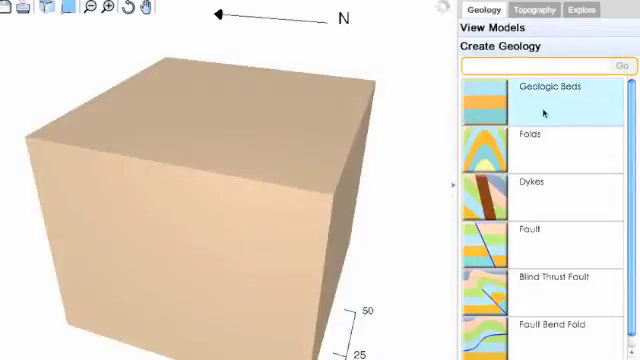
Fill the block model with dipping, alternating-colour geologic beds from the Geologic Beds settings
click(545, 90)
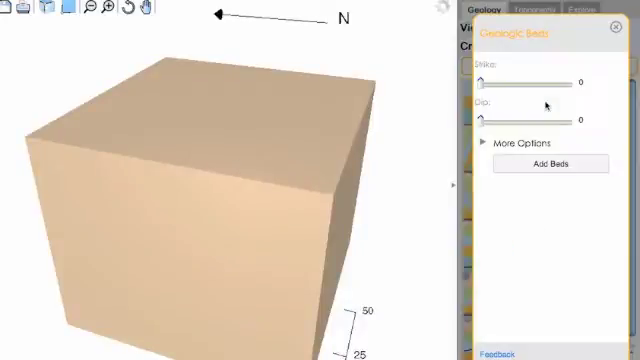
click(546, 164)
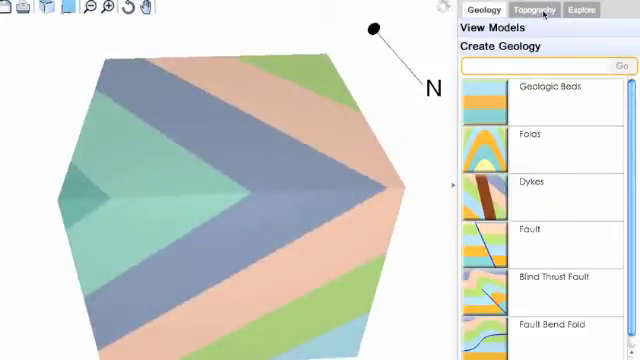
Apply the Mountain topography preset to the bedded block
click(541, 11)
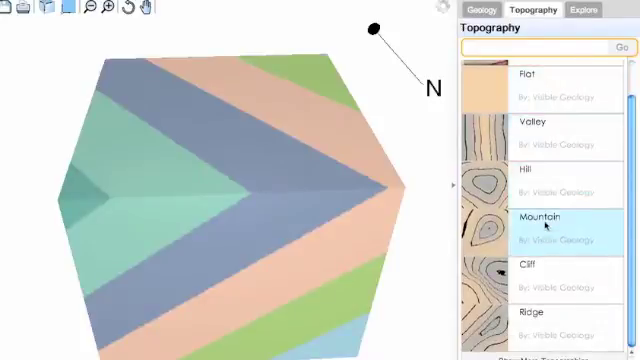
click(548, 217)
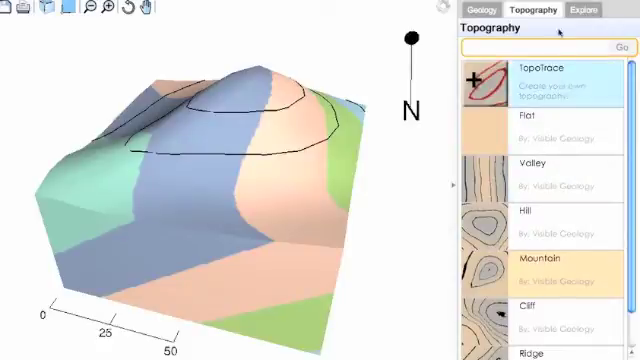
click(582, 11)
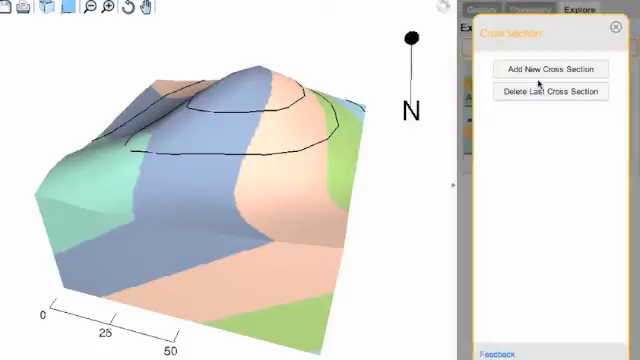
Add cross sections A–A′ and B–B′, then close the cross section settings
click(550, 69)
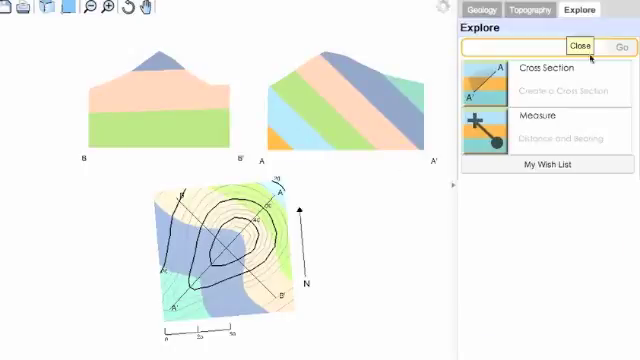
click(580, 46)
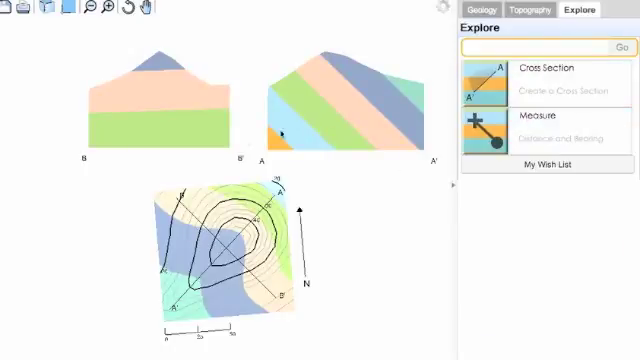